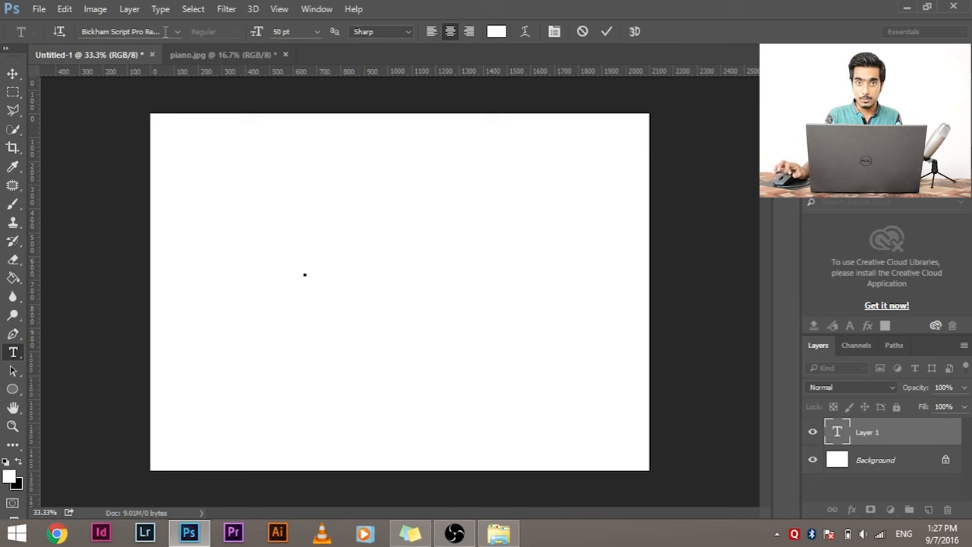
Place the text insertion point on the blank canvas
left_click(304, 273)
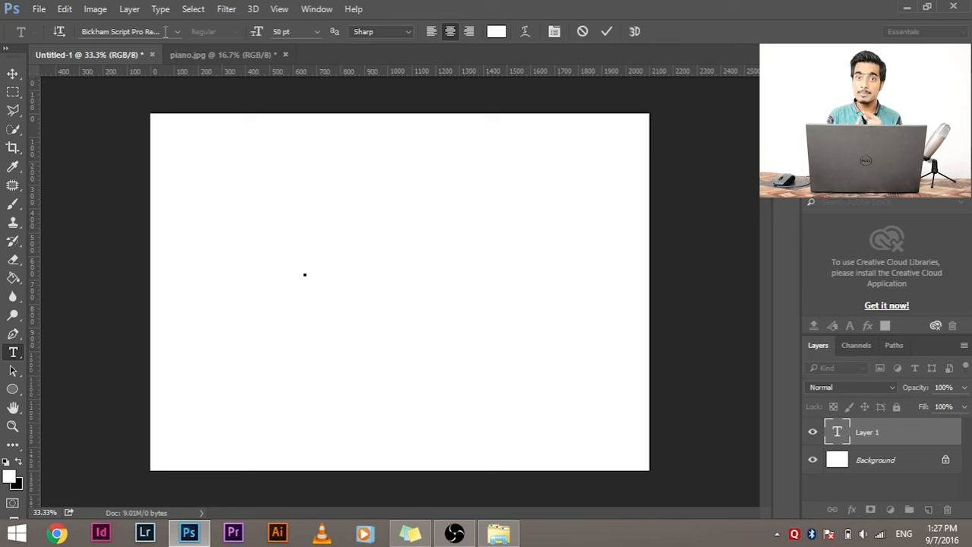
left_click(304, 273)
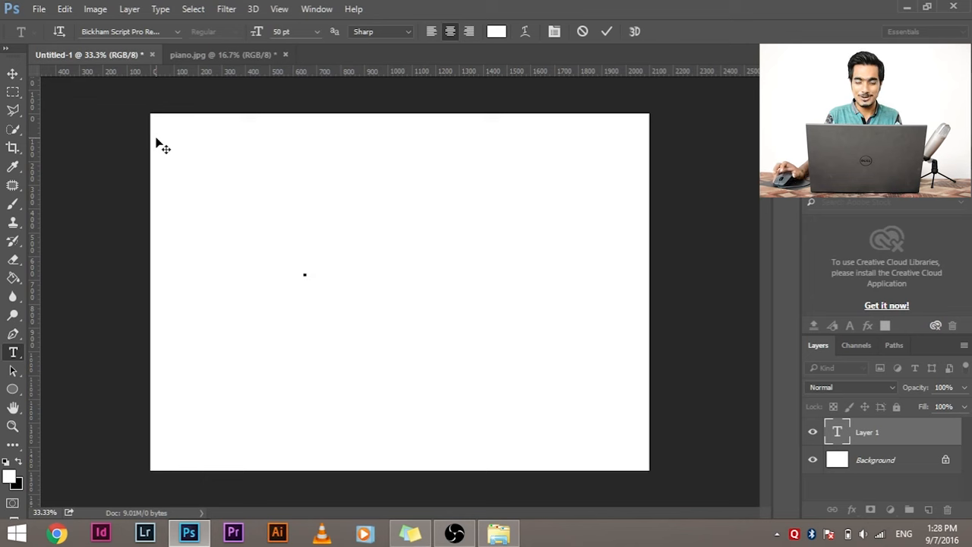
mouse_move(240, 275)
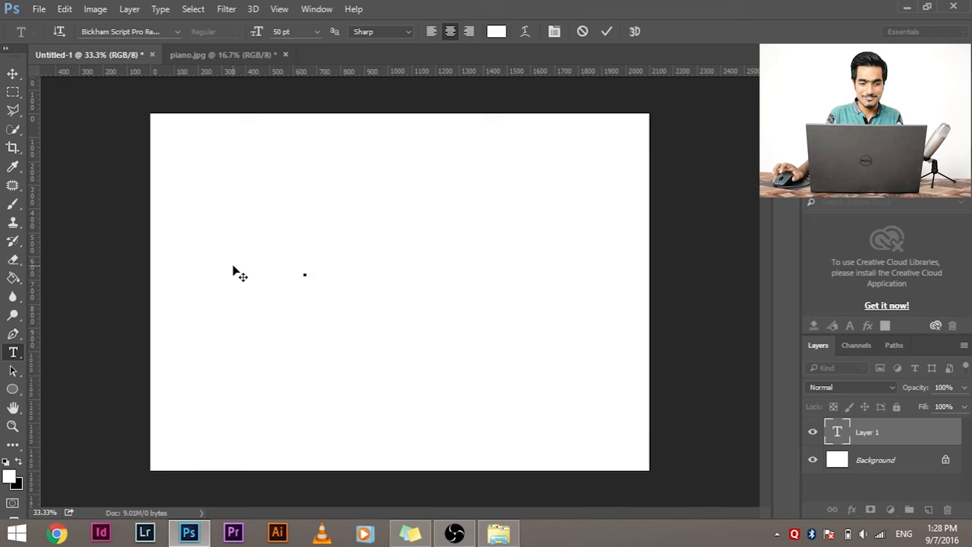
left_click(304, 274)
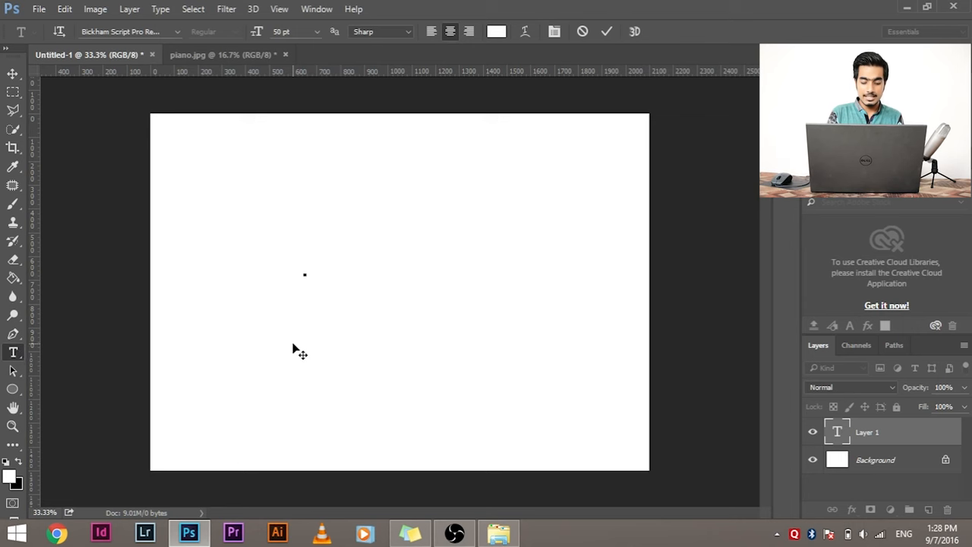
left_click(304, 275)
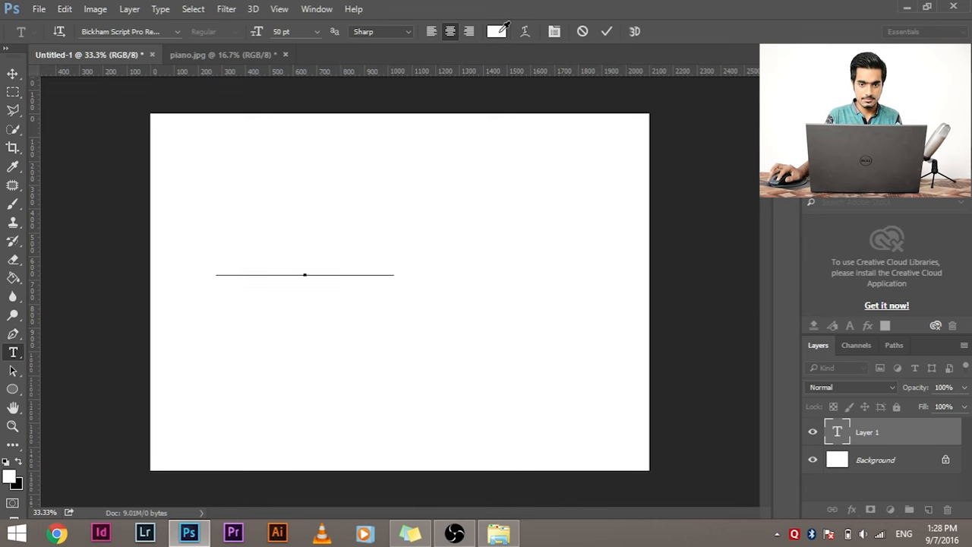
Make the text colour black, enter 'Music is Life' in script and select the M
left_click(496, 31)
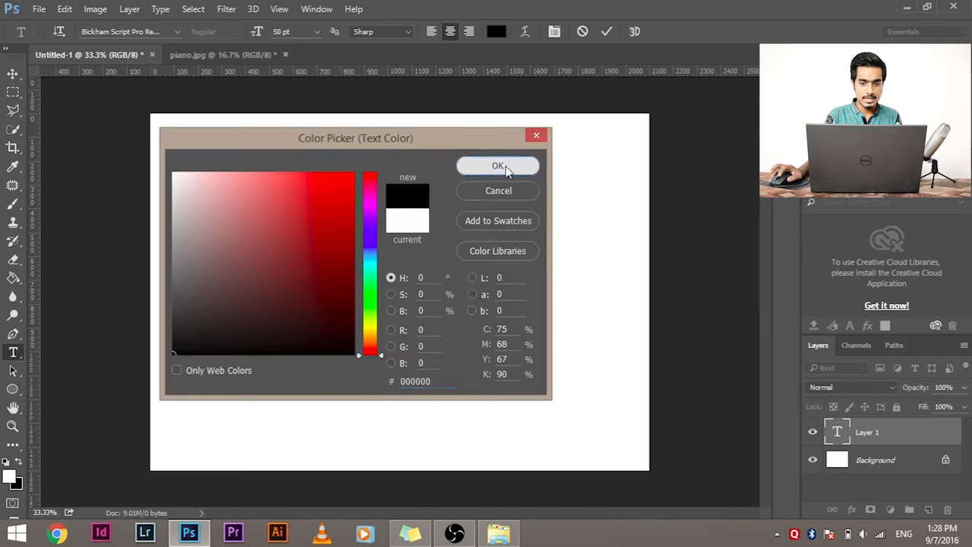
left_click(499, 165)
type("Music is Life")
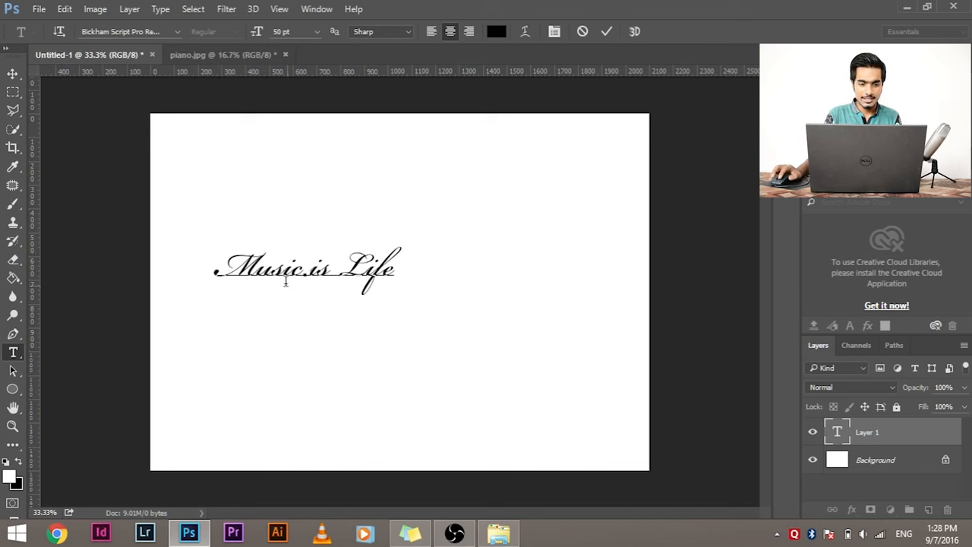
left_click(215, 277)
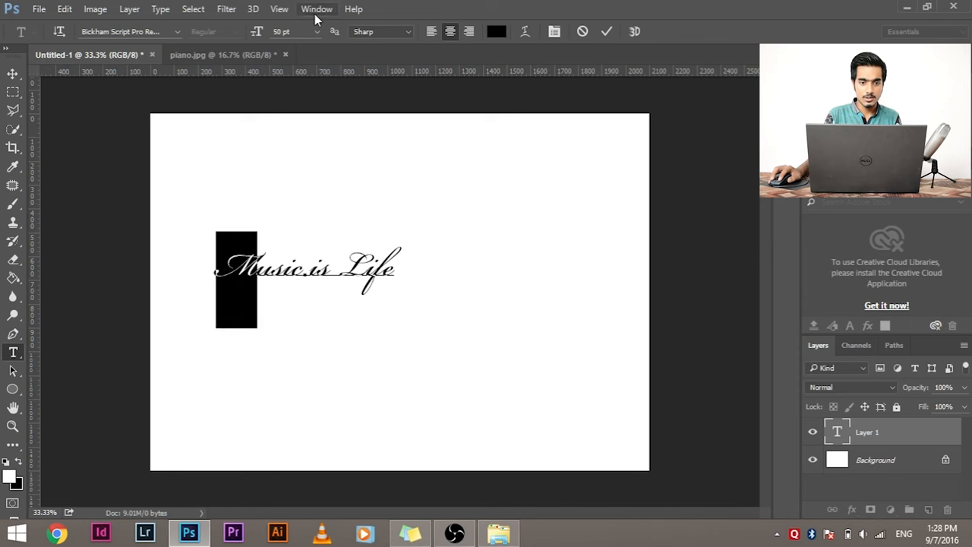
Show the Glyphs panel filtered to Alternates For Selection for the selected M
left_click(316, 10)
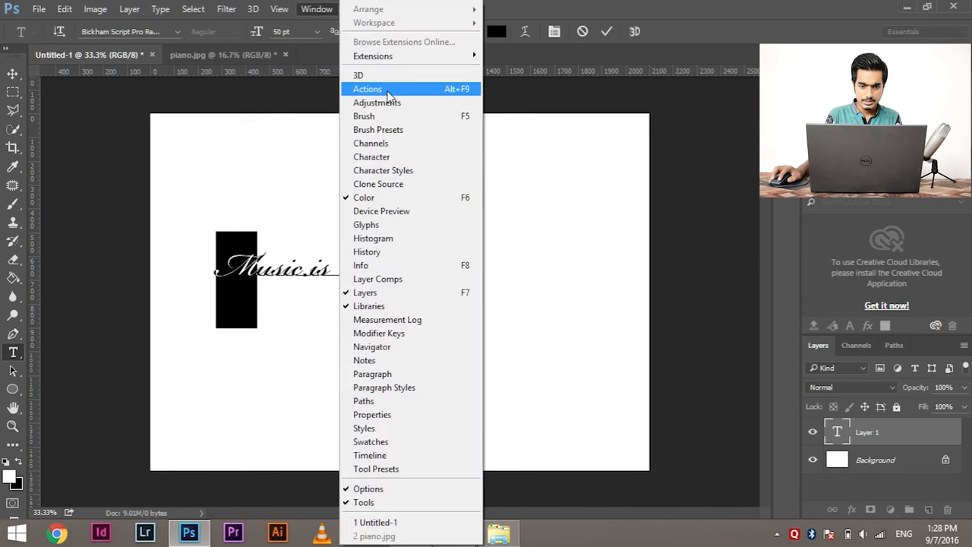
left_click(366, 225)
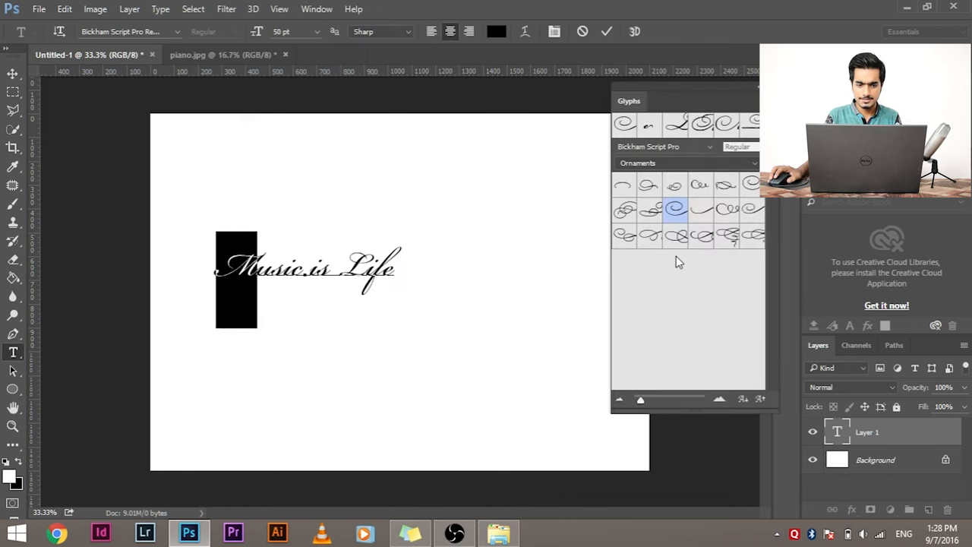
left_click(683, 163)
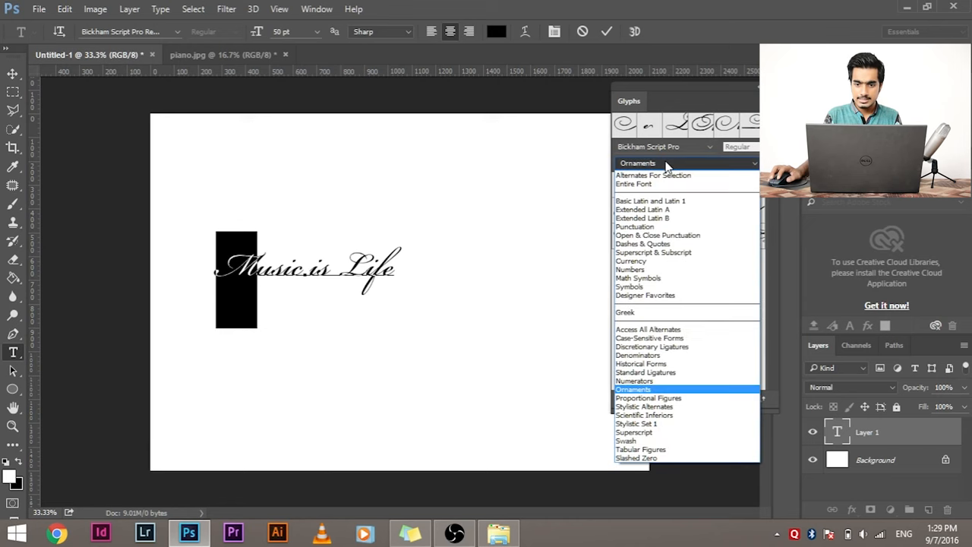
left_click(653, 174)
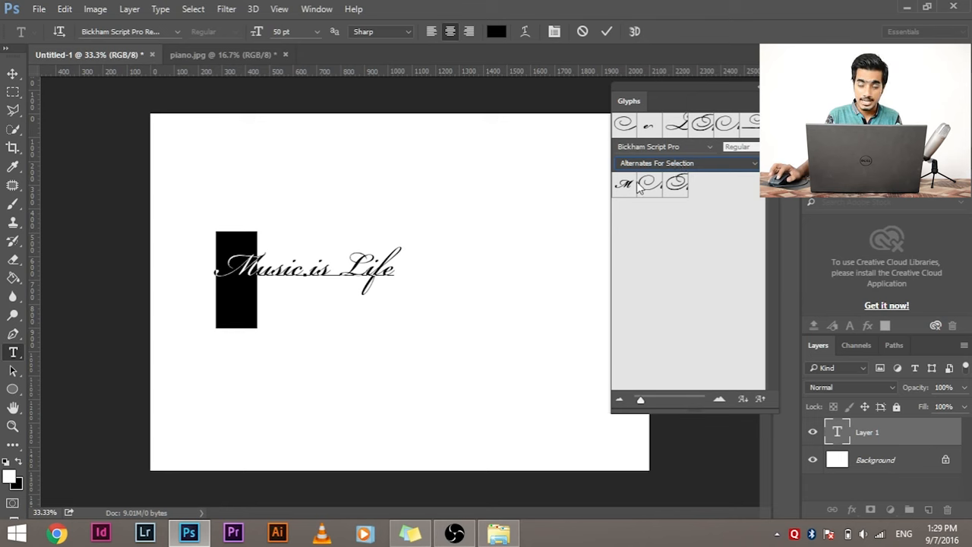
mouse_move(255, 212)
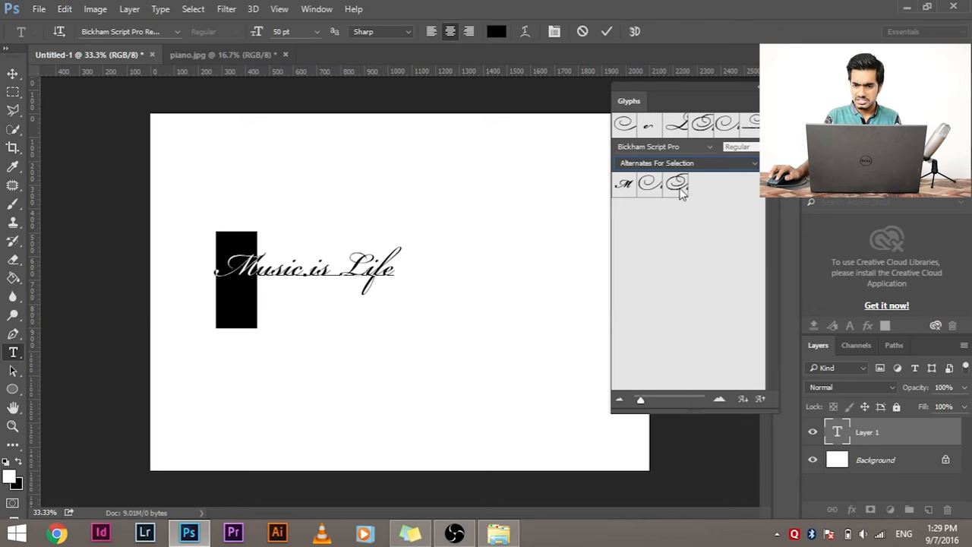
Swap the M, the L and the final e for ornate swash alternates
left_click(677, 184)
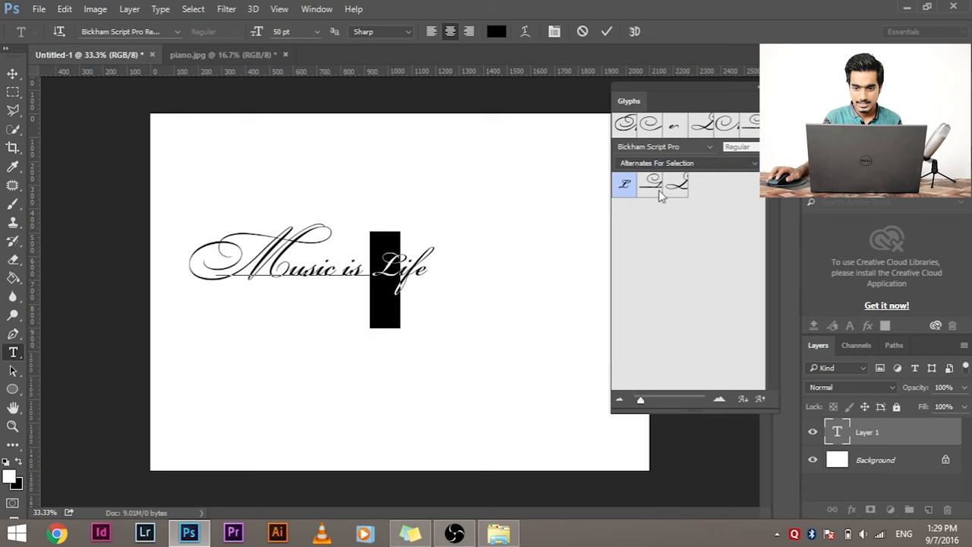
left_click(676, 184)
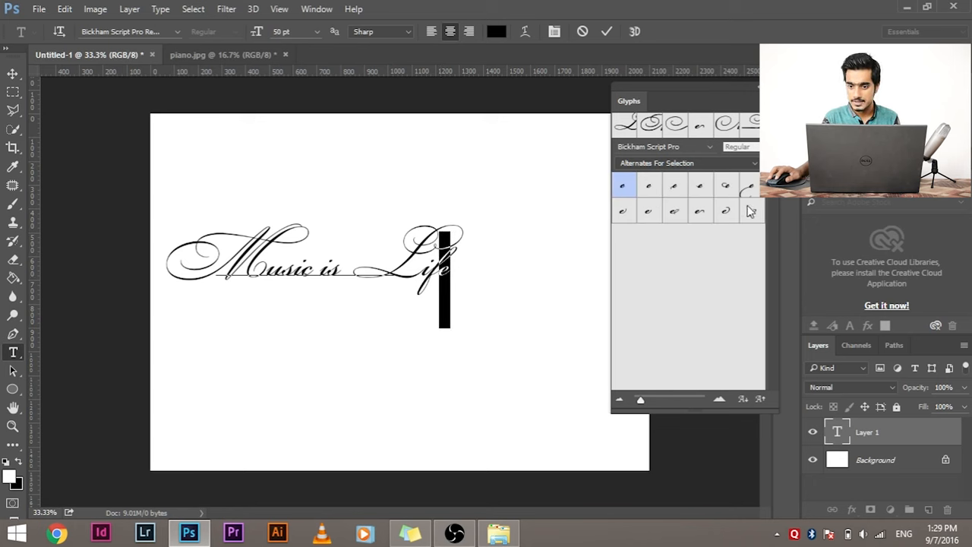
mouse_move(720, 225)
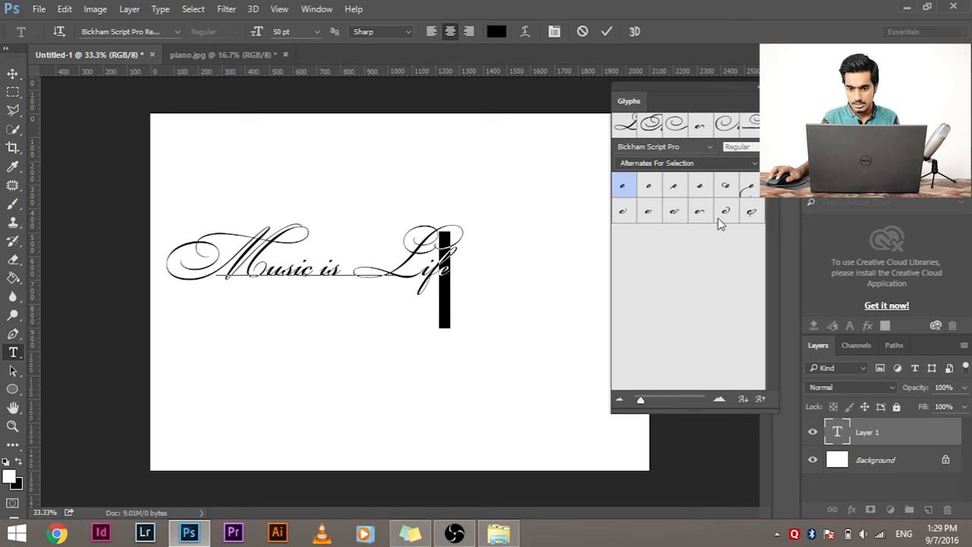
left_click(699, 212)
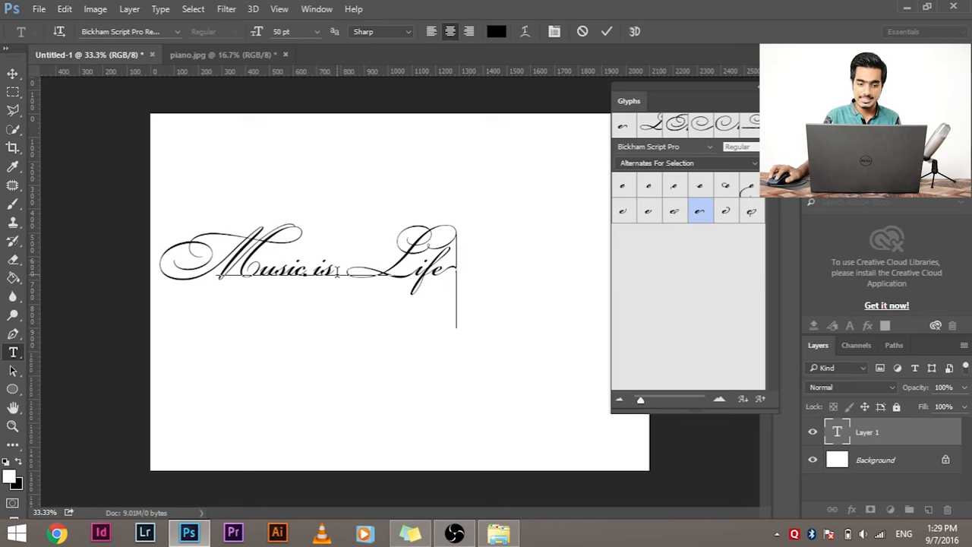
Commit the swash-styled title as the 'Music is Life' text layer
left_click(333, 271)
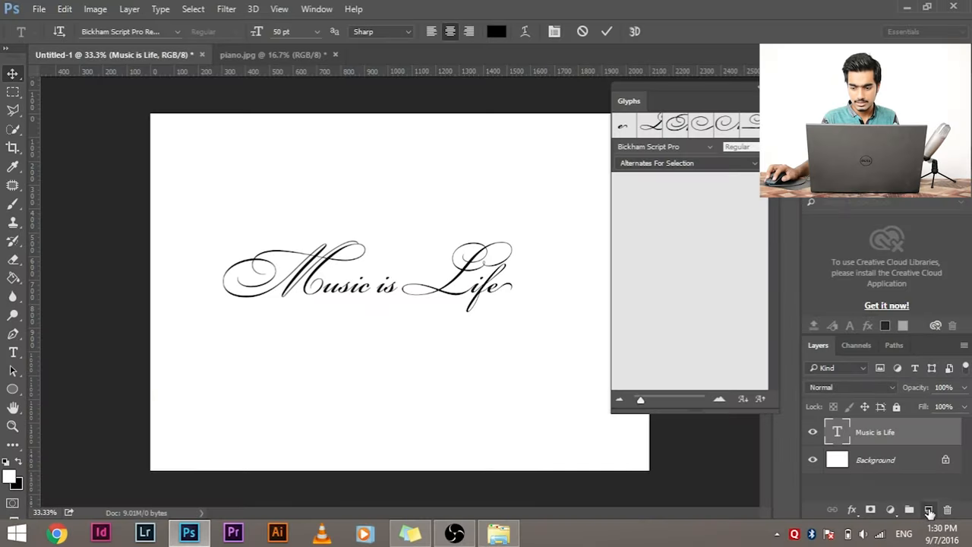
Start a new text layer below the title and switch the Glyphs list to Ornaments
left_click(930, 510)
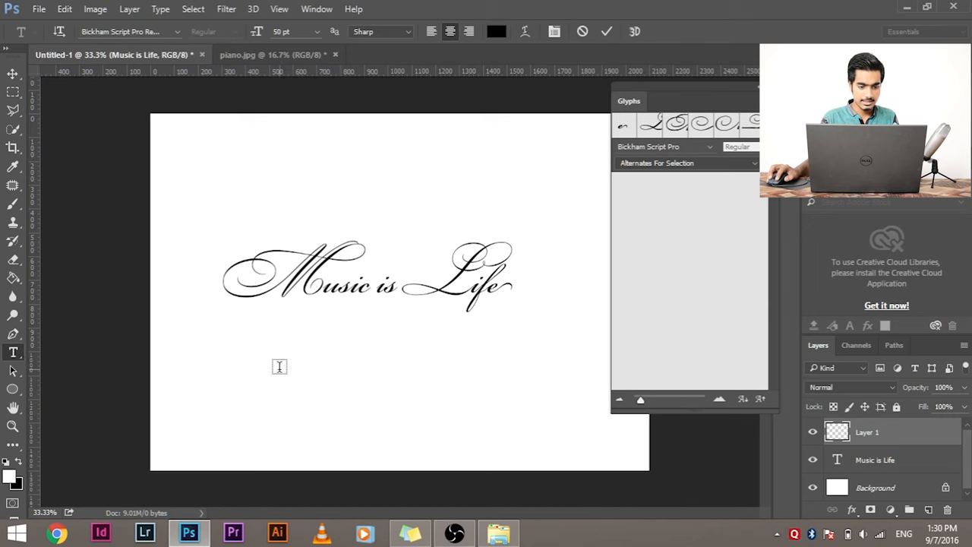
left_click(280, 369)
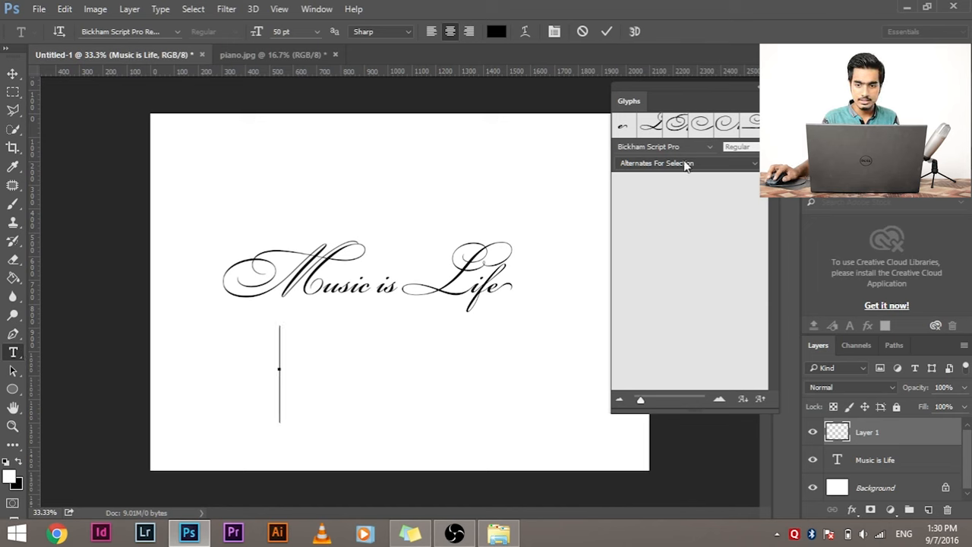
left_click(687, 162)
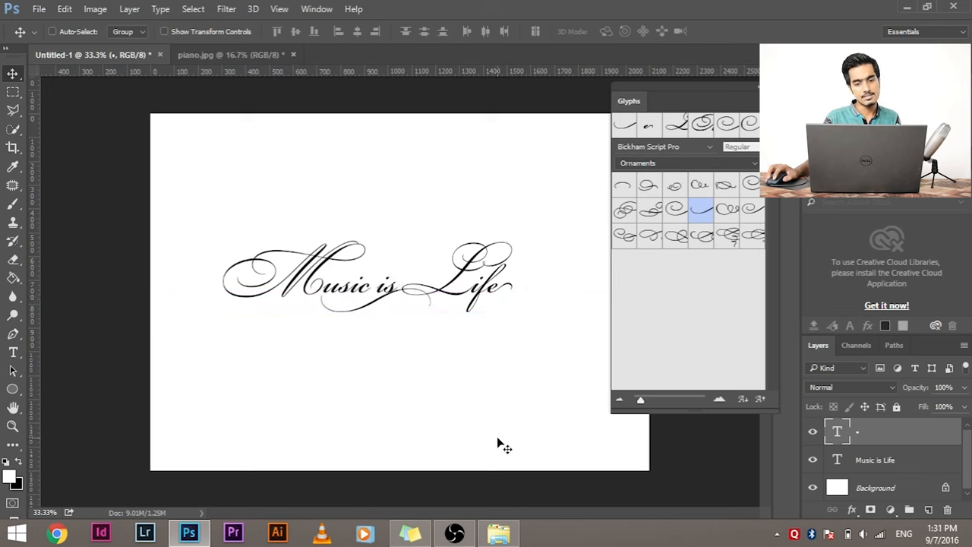
mouse_move(478, 453)
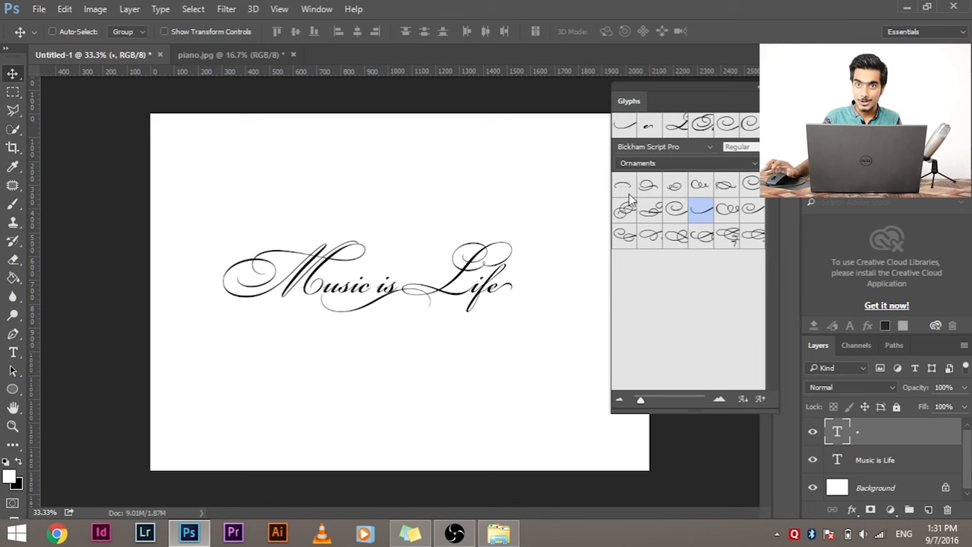
mouse_move(623, 186)
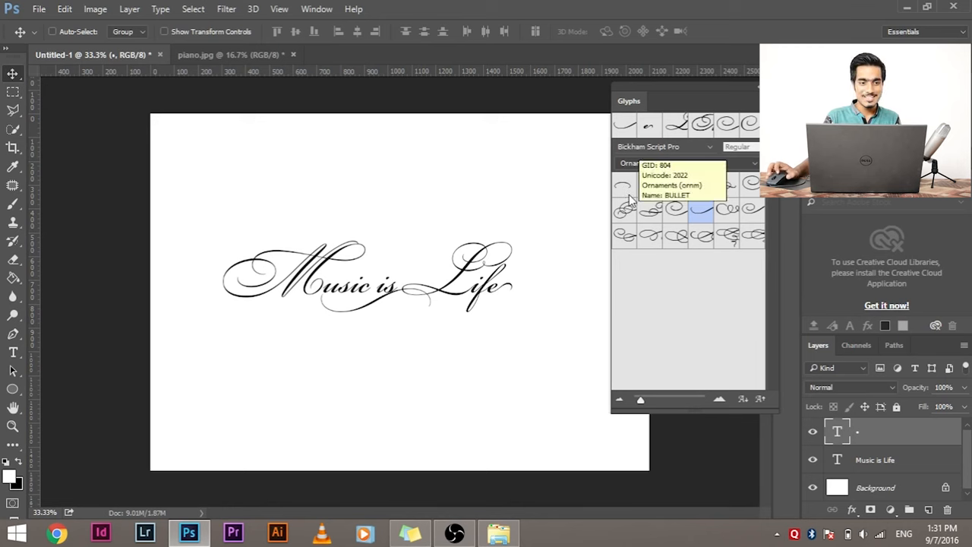
mouse_move(234, 180)
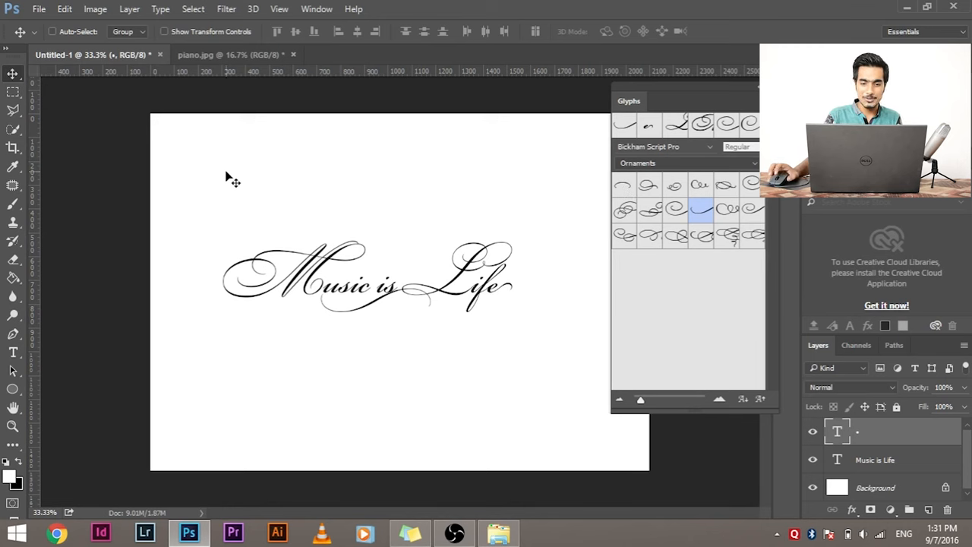
mouse_move(498, 348)
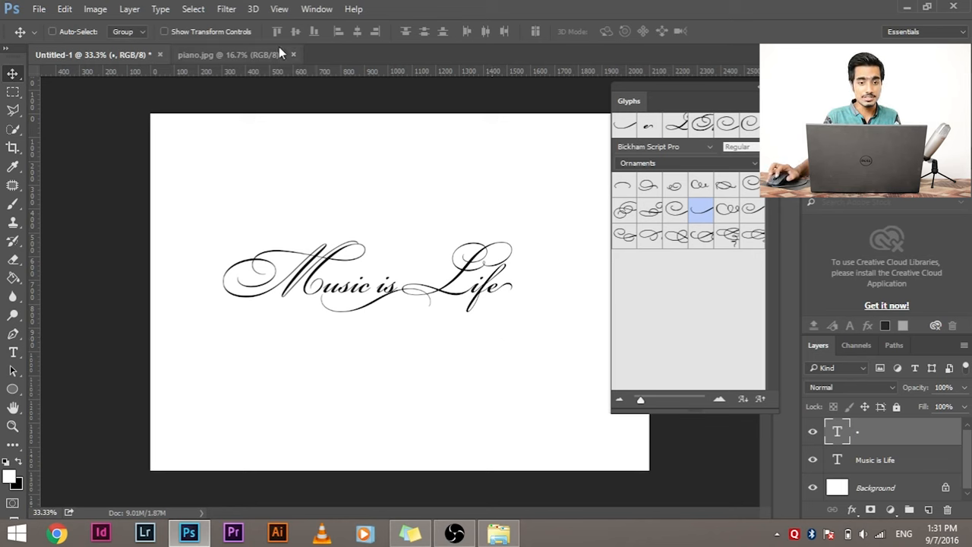
Apply Stylistic Alternates to the 50 pt Bickham Script Pro title via the Character panel menu
left_click(316, 9)
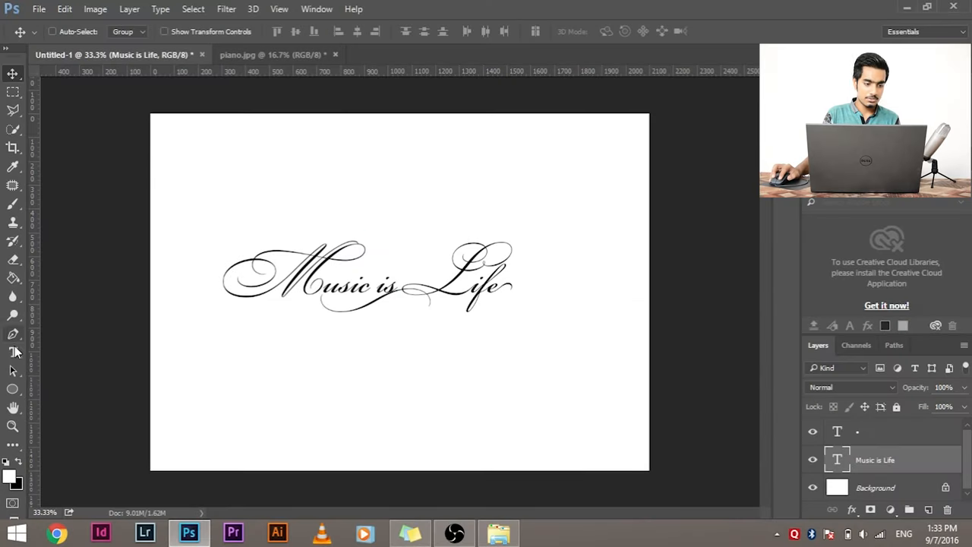
left_click(12, 352)
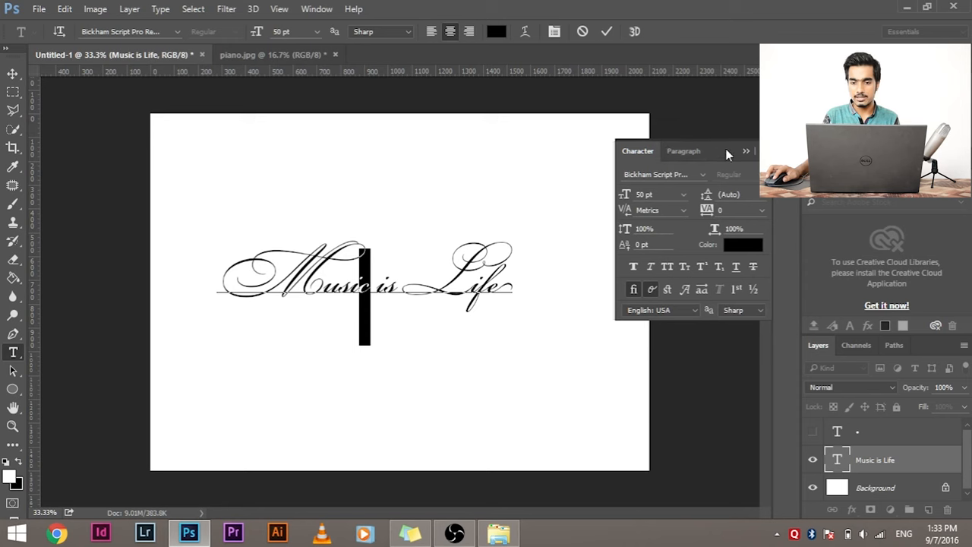
left_click(748, 150)
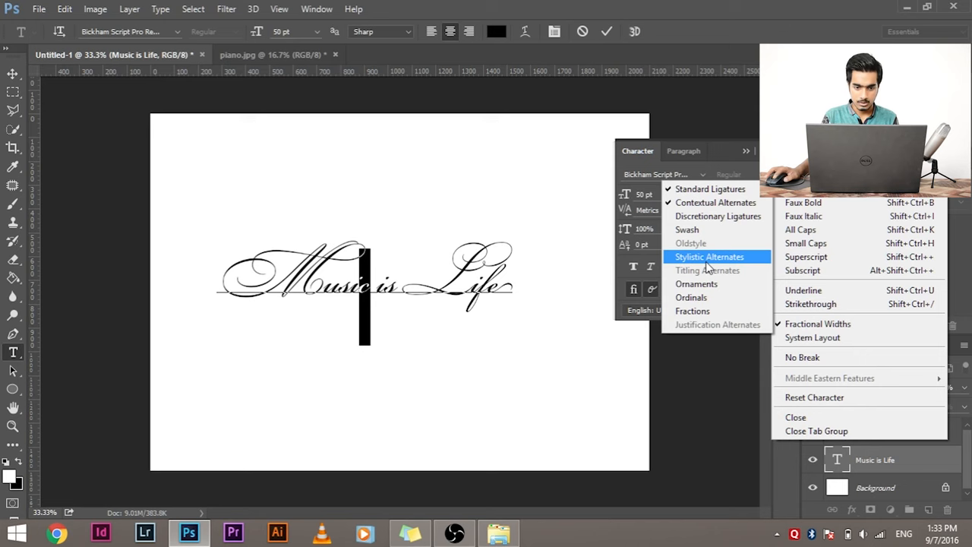
left_click(708, 256)
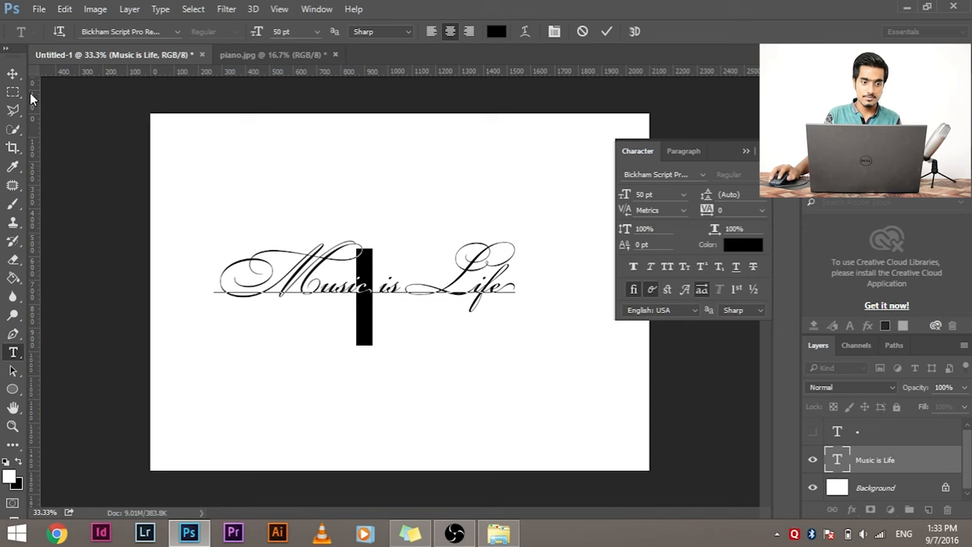
Commit the title, group its text layers as Group 1 and check the piano.jpg document
left_click(12, 72)
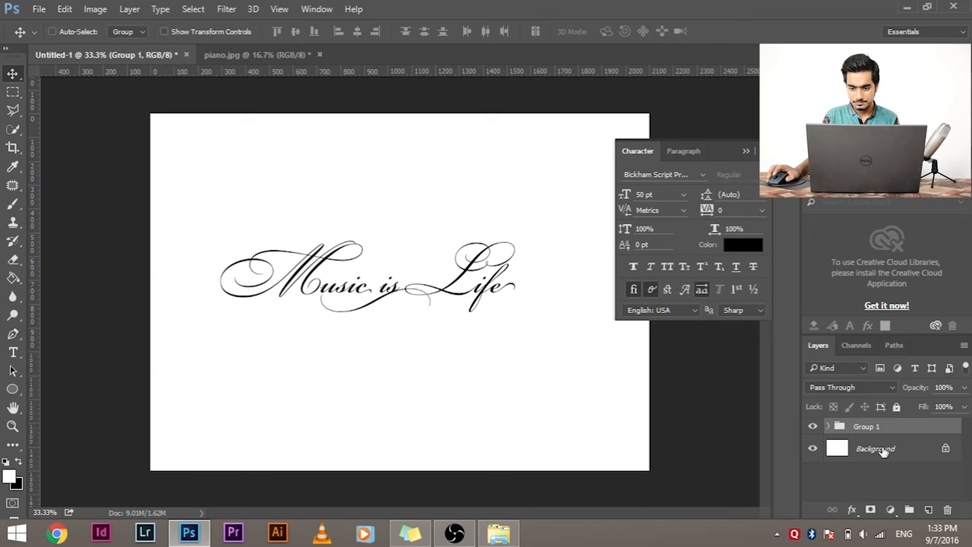
left_click(256, 54)
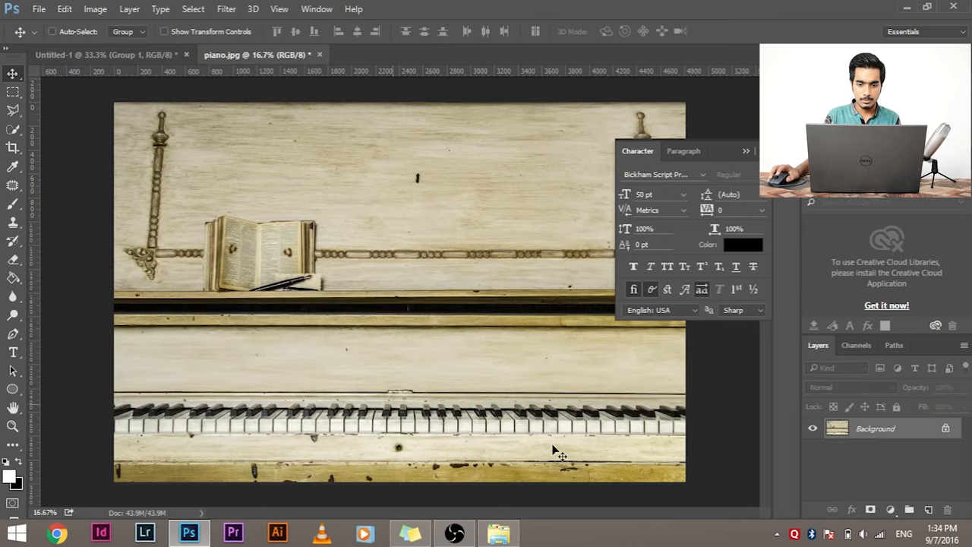
mouse_move(282, 190)
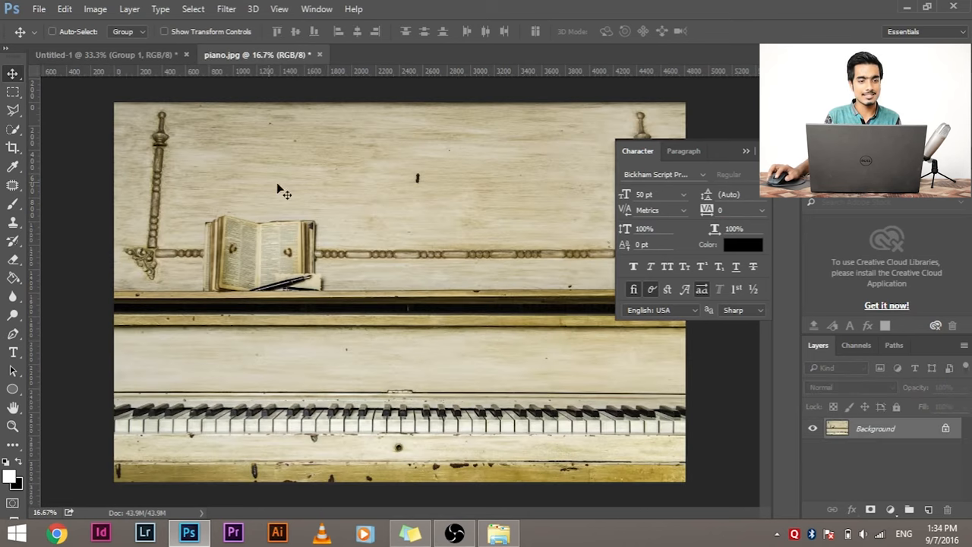
left_click(106, 54)
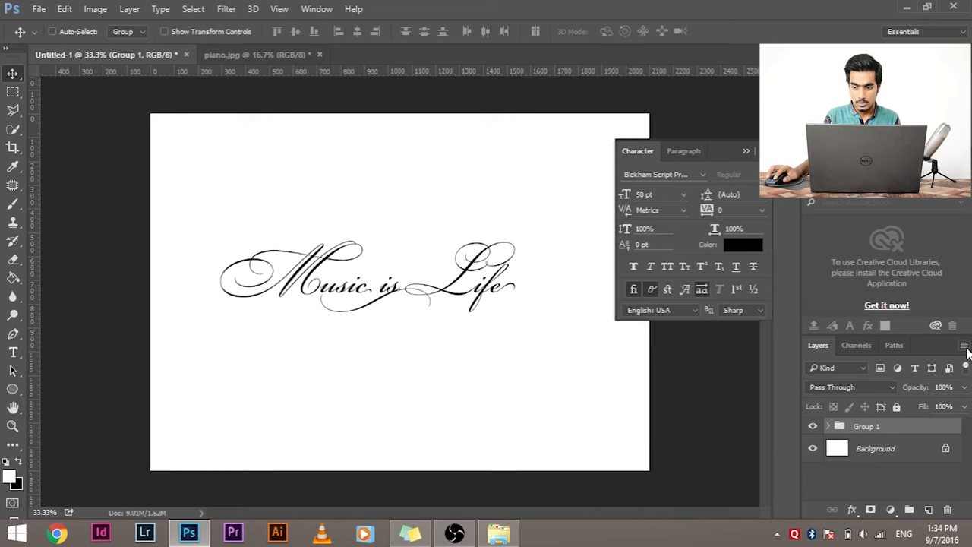
Duplicate Group 1 into the piano.jpg document
left_click(964, 345)
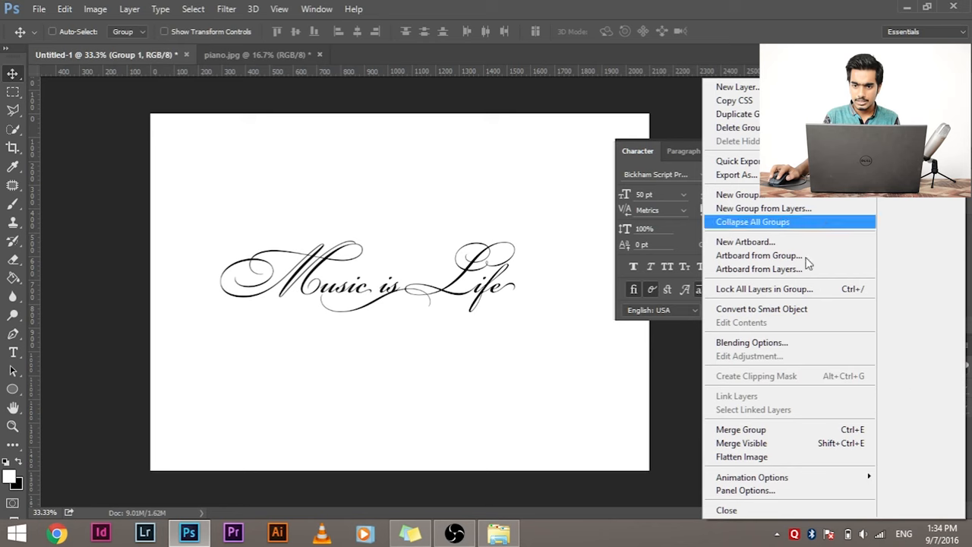
left_click(735, 113)
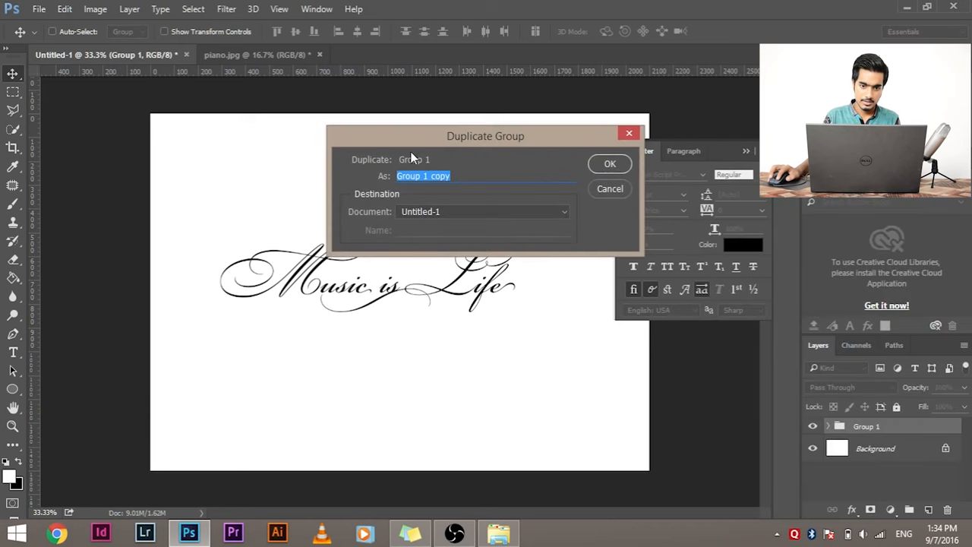
left_click(483, 211)
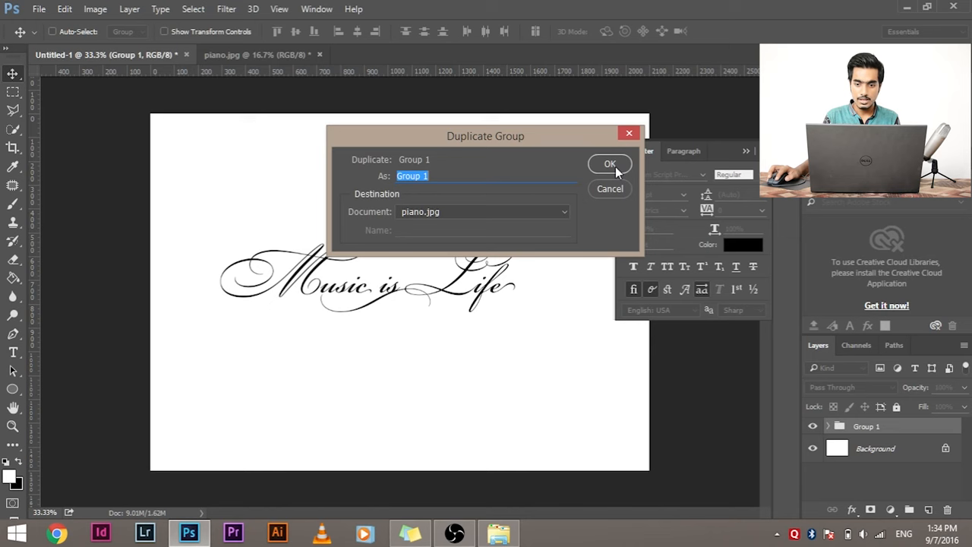
left_click(611, 164)
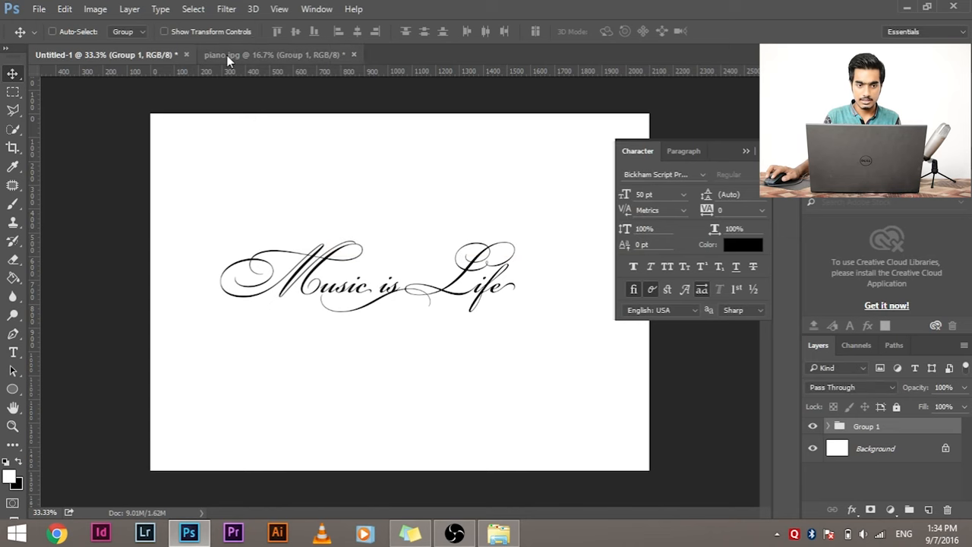
Scale up the script text group and move it over the piano's dark rail
left_click(273, 55)
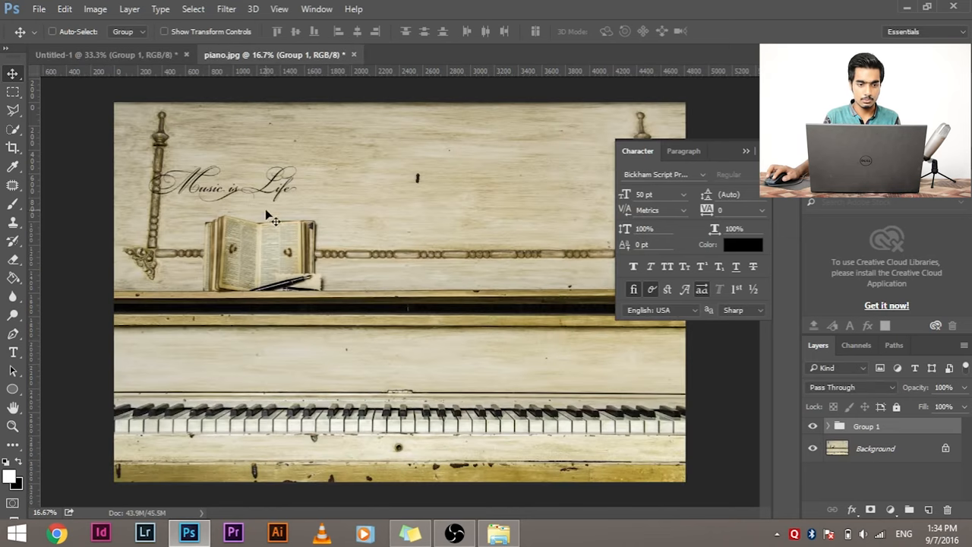
mouse_move(449, 173)
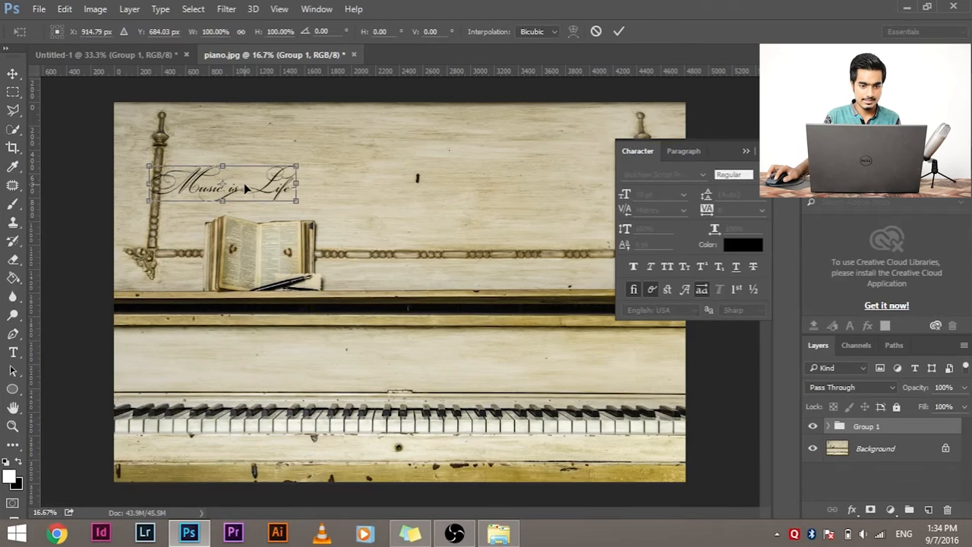
left_click_drag(221, 182, 532, 311)
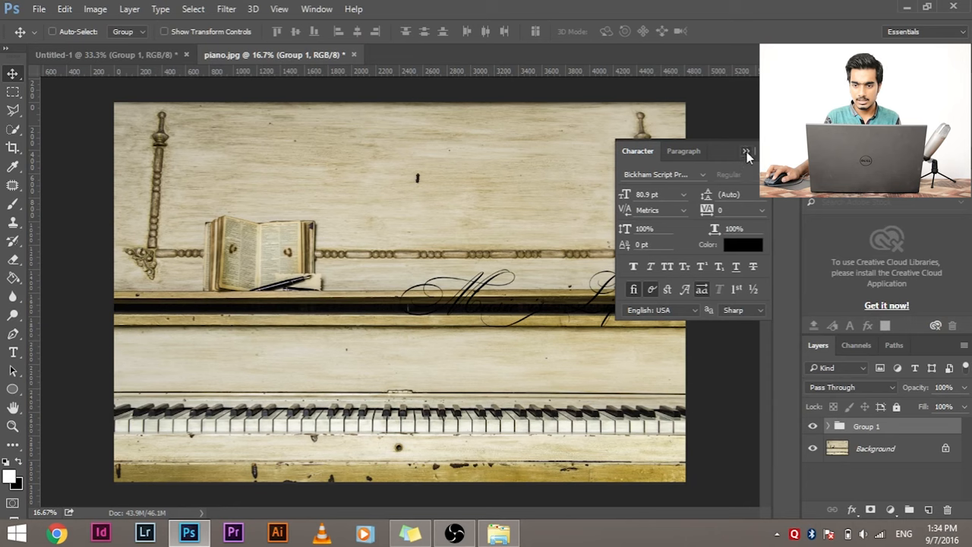
Change the title colour to white over the piano photo and commit it
left_click(747, 152)
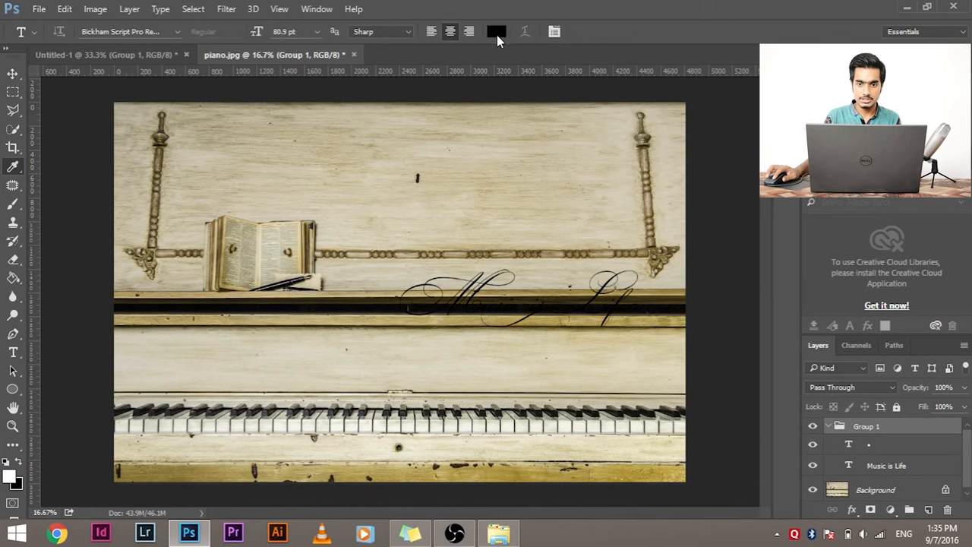
left_click(495, 31)
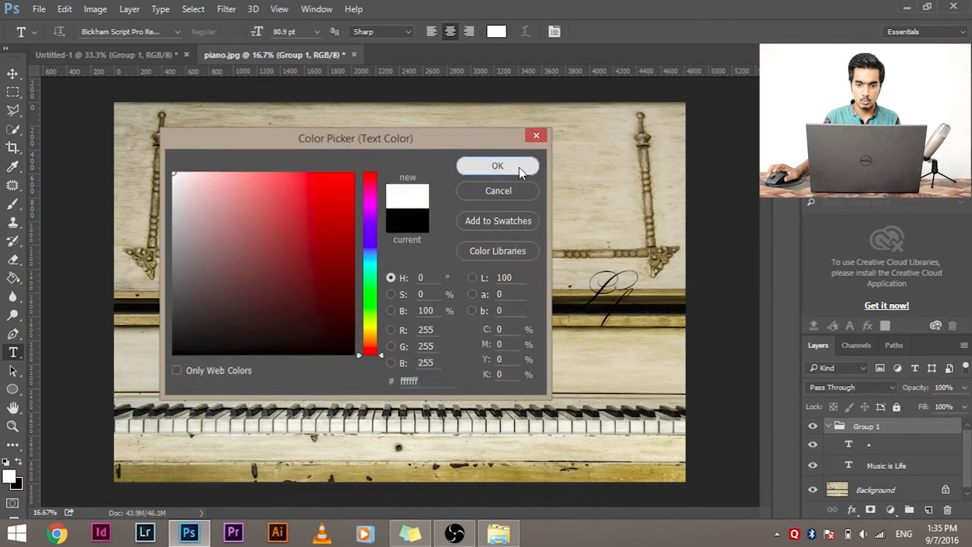
left_click(498, 166)
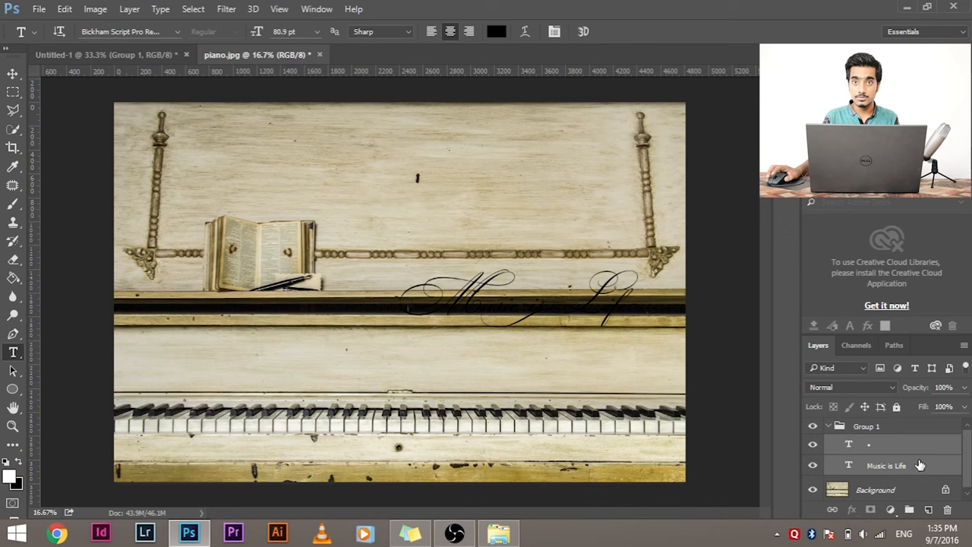
mouse_move(529, 31)
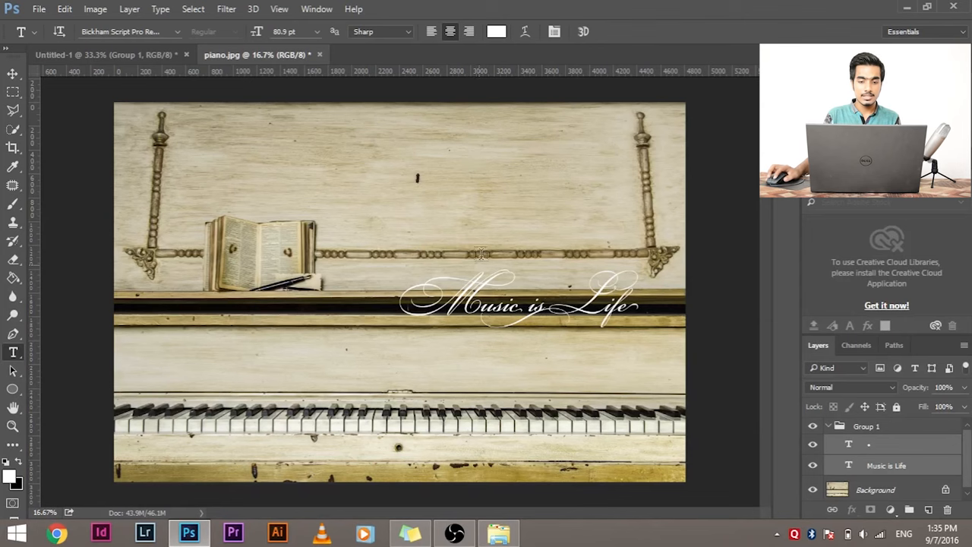
left_click(12, 73)
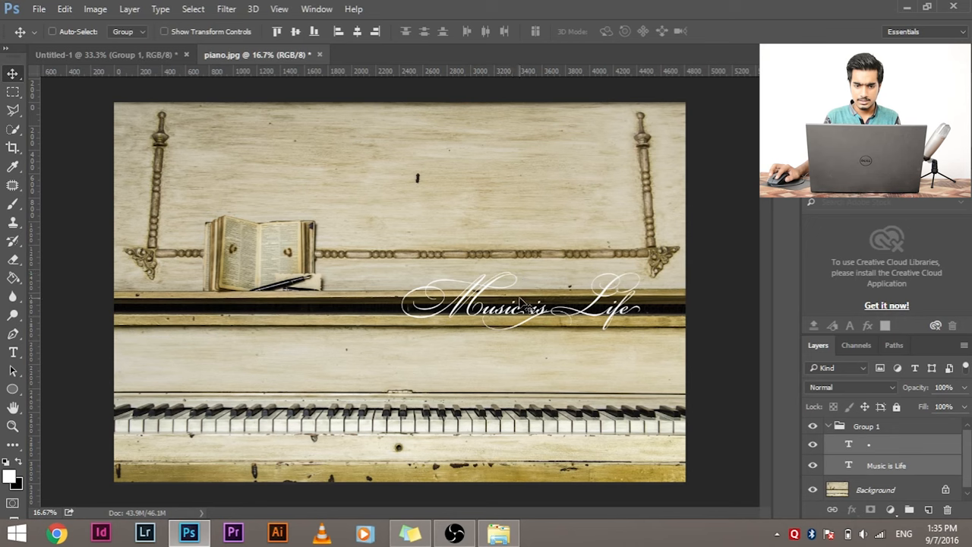
mouse_move(524, 296)
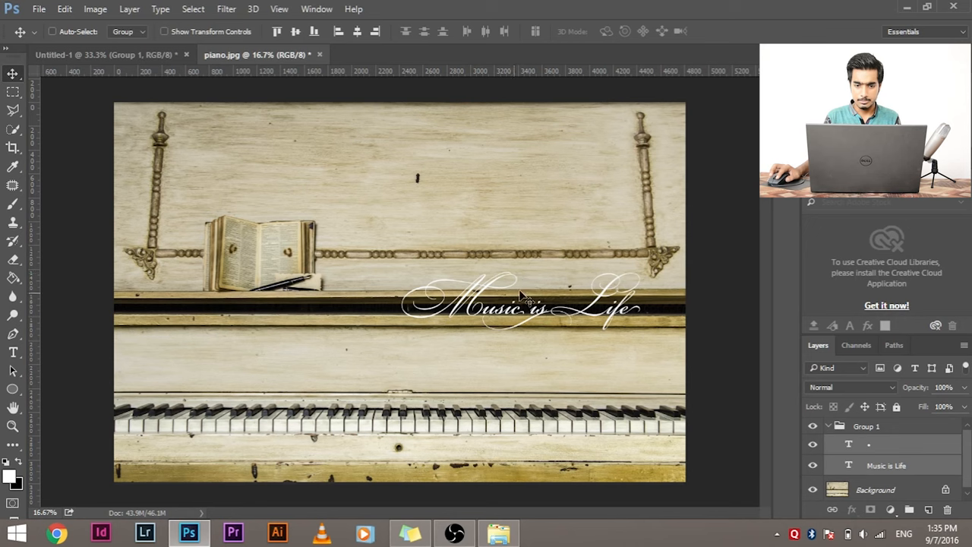
mouse_move(531, 261)
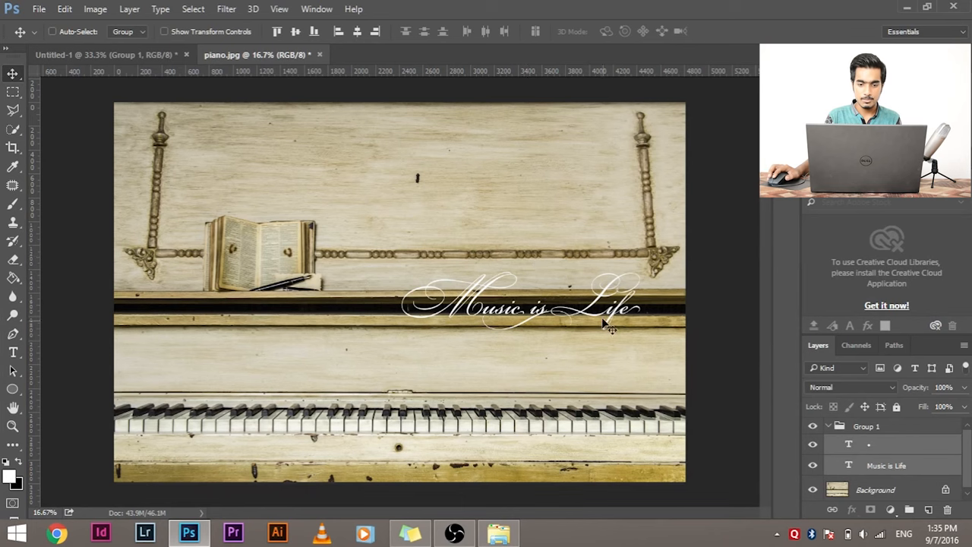
mouse_move(456, 272)
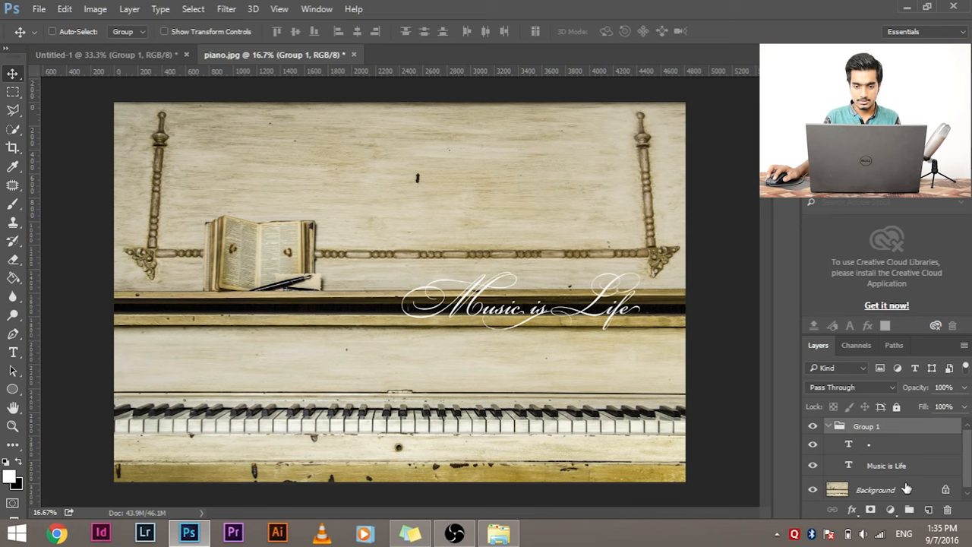
Add a black Solid Color fill layer (Color Fill 1) above the piano Background layer
left_click(875, 489)
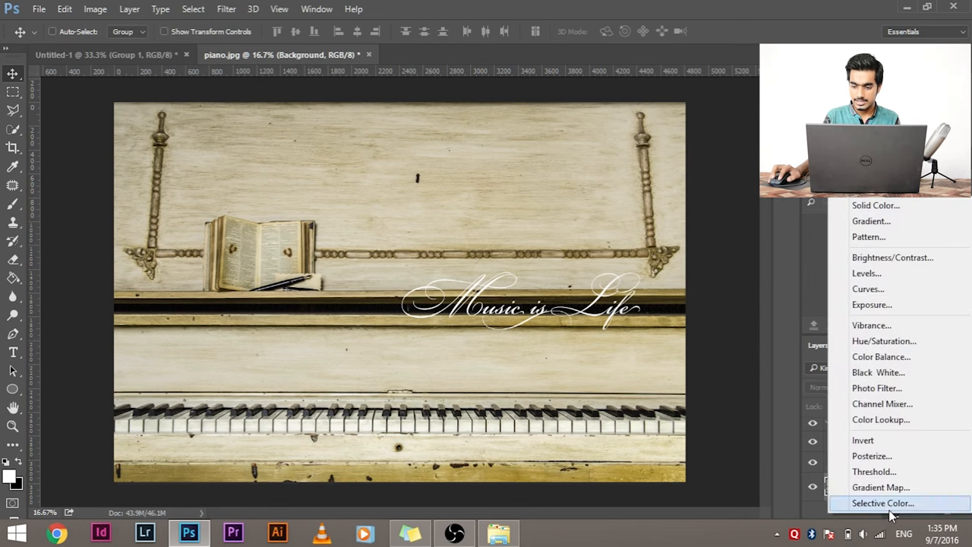
left_click(883, 503)
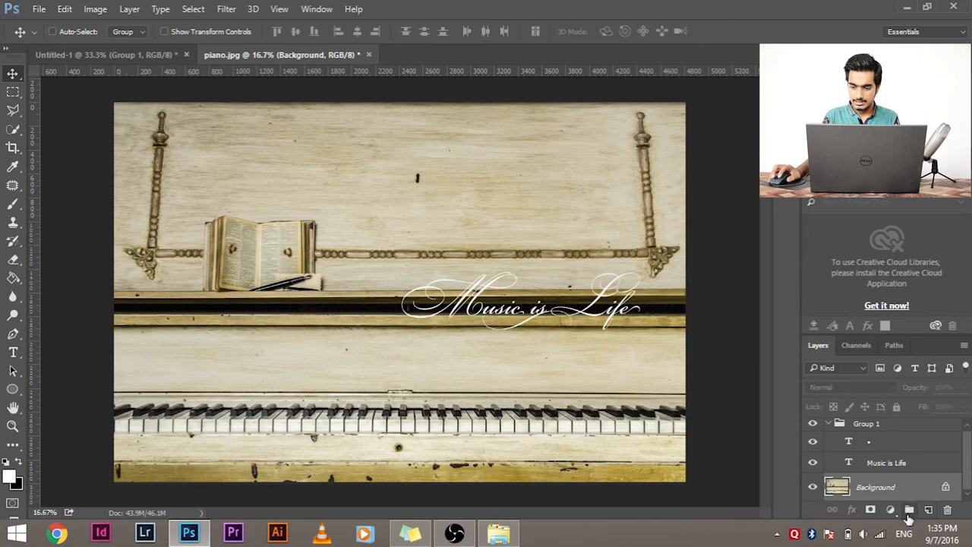
left_click(890, 510)
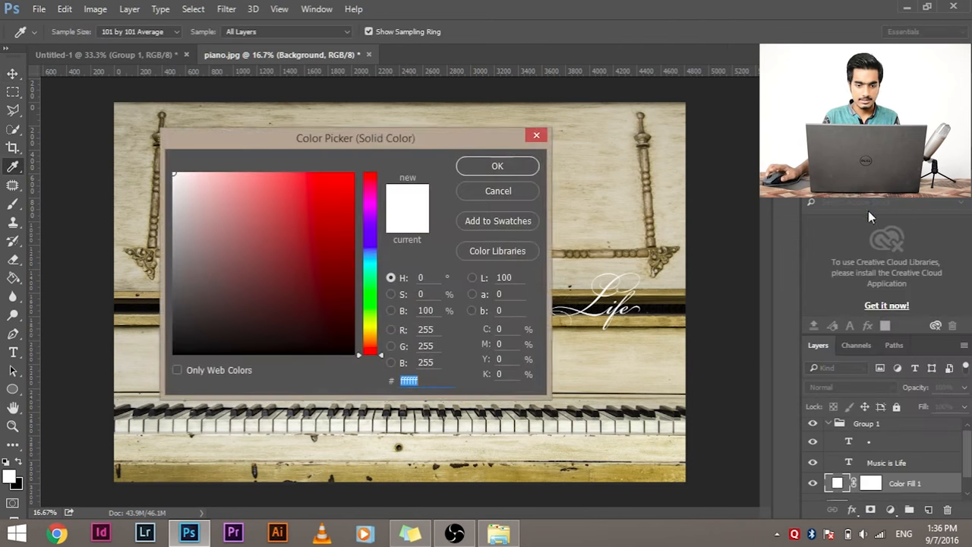
left_click(498, 166)
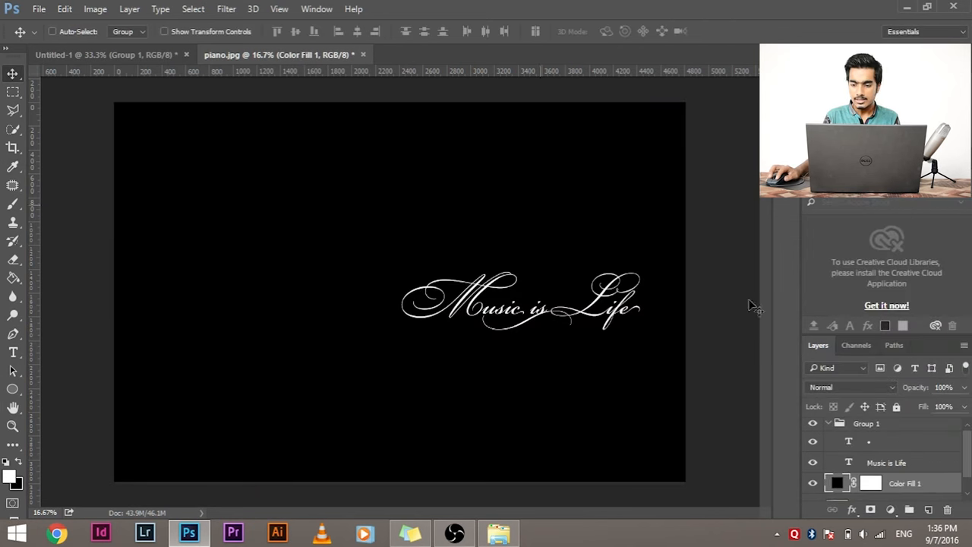